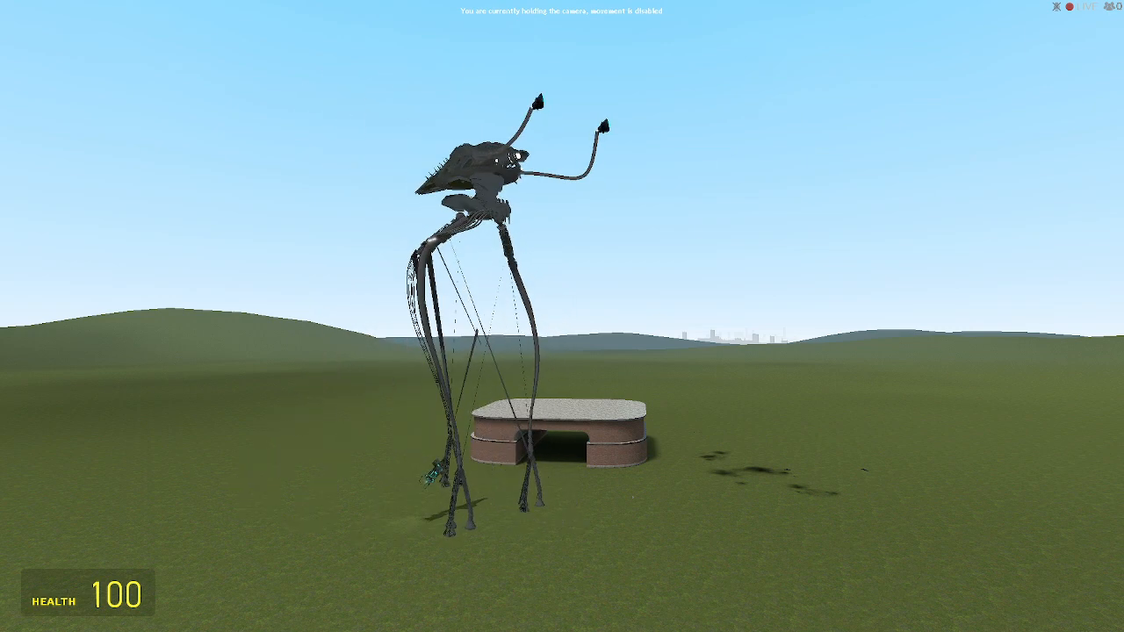
# Reload the tripod's PAC3 outfit so its head and body float above the legs.
pyautogui.press('q')
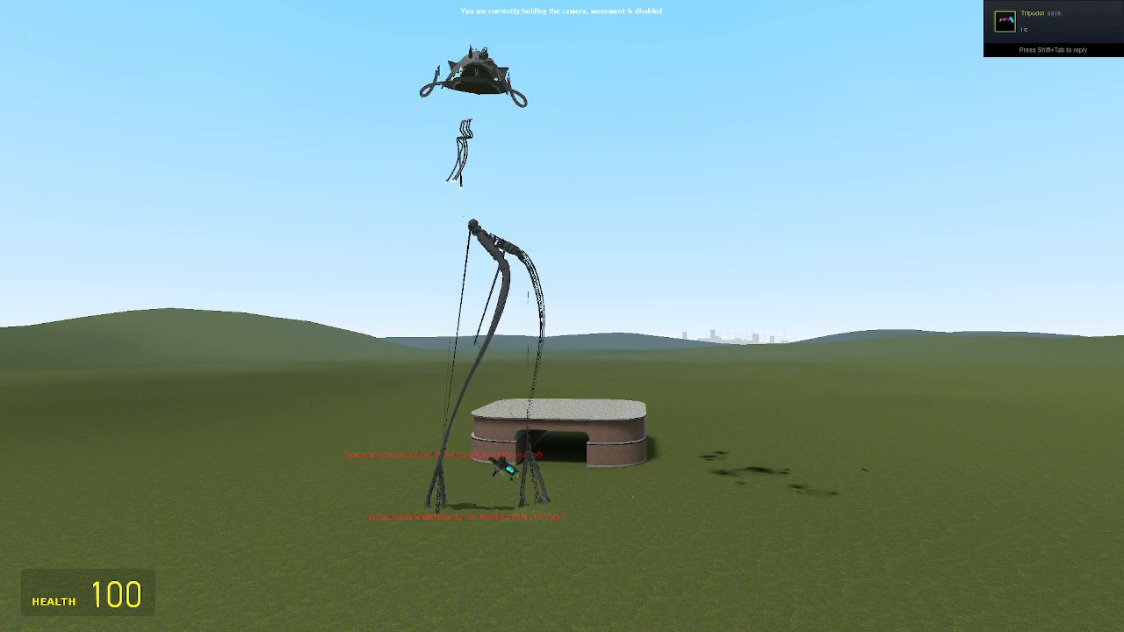
# Bring up the PAC3 outfit editor on the reassembled tripod walker.
pyautogui.press('q')
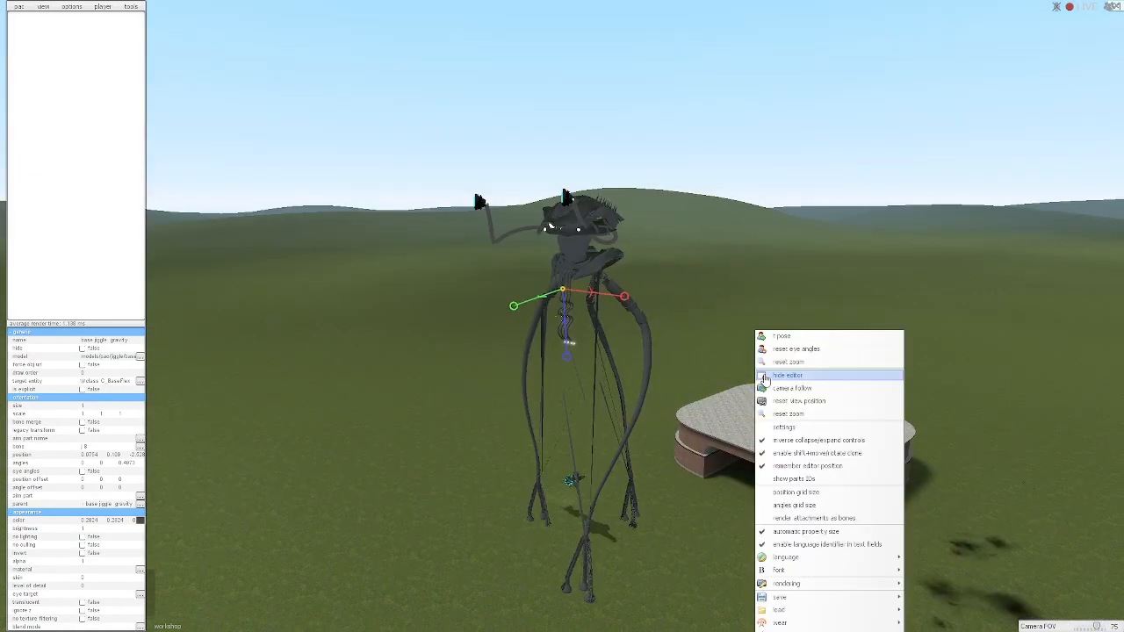
# Hide the PAC3 editor and return to the grass beside the tripod's feet.
pyautogui.click(787, 374)
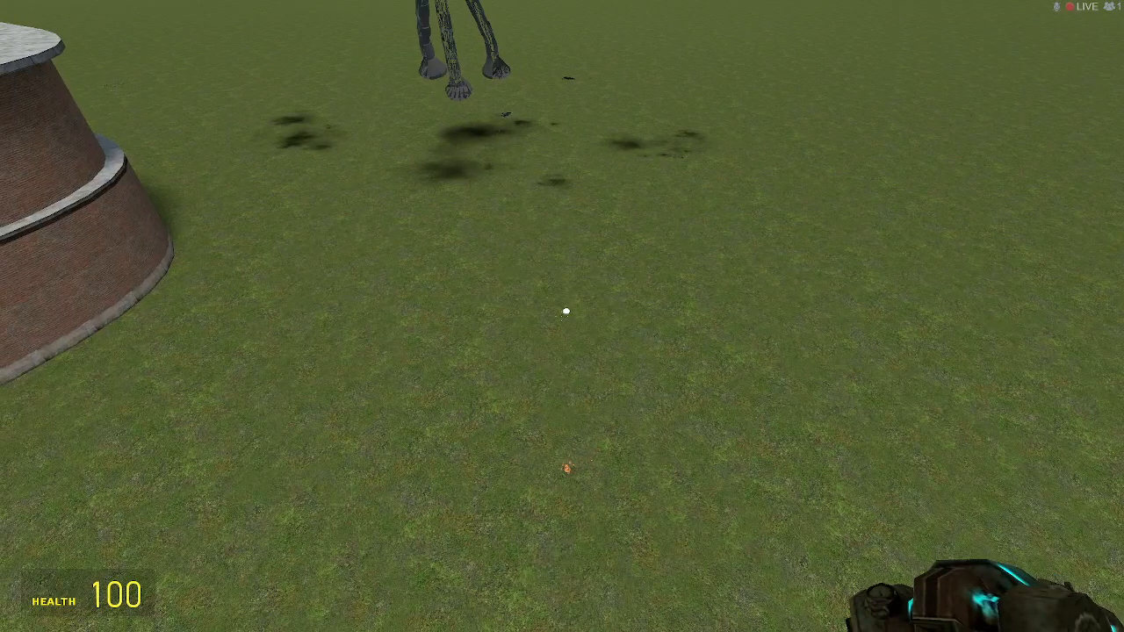
# Approach the assembled tripod, then show the spawn menu's list of saved tripod outfits.
pyautogui.press('q')
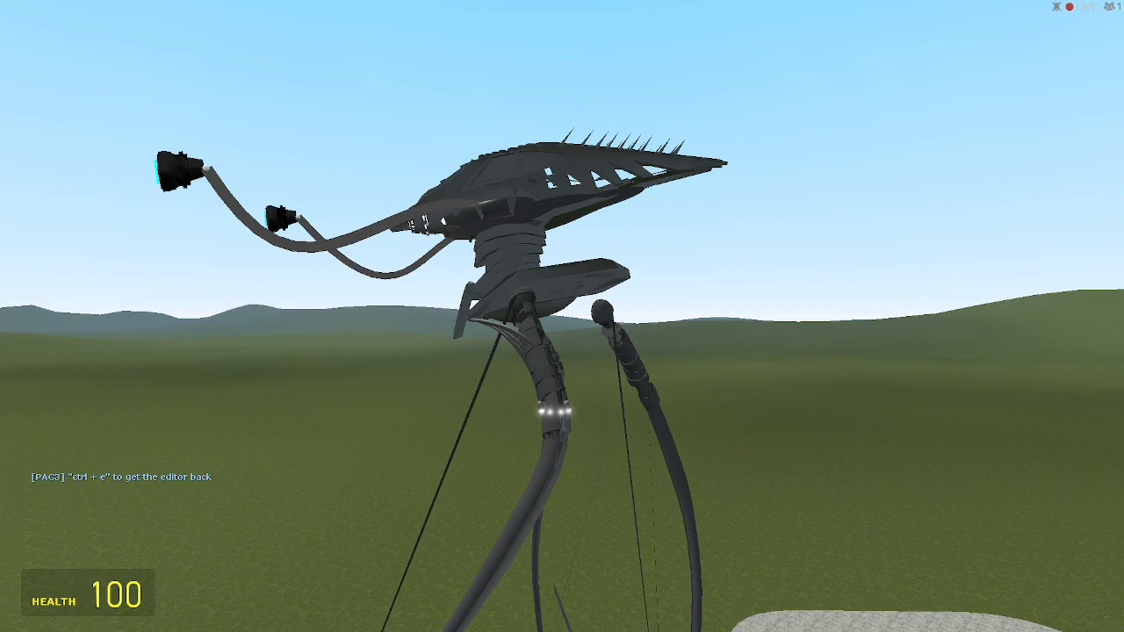
pyautogui.press('q')
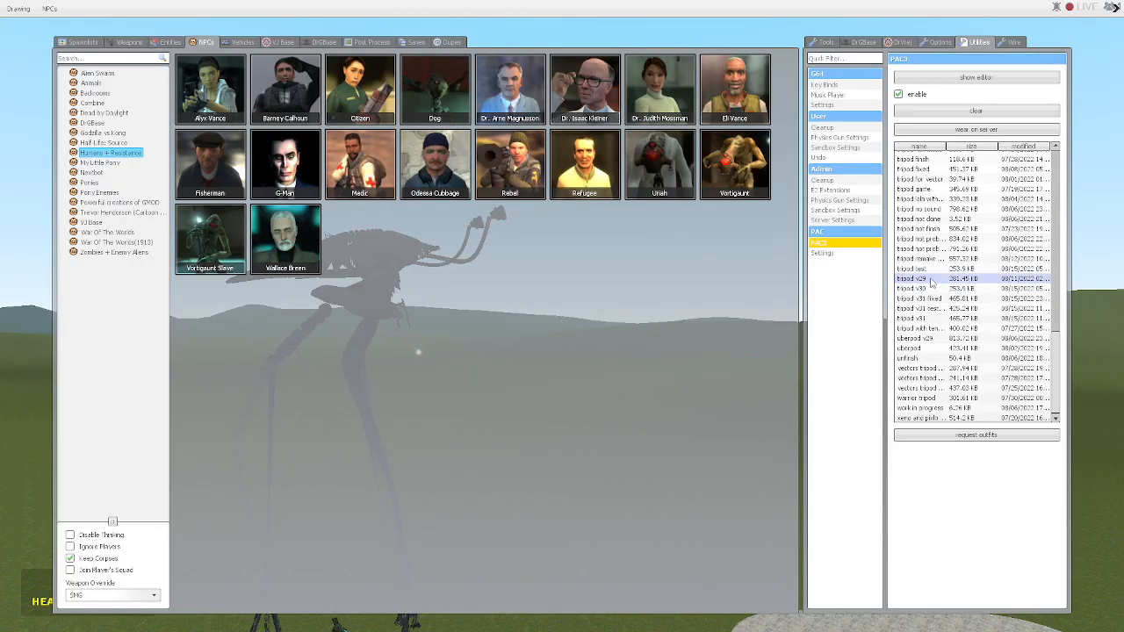